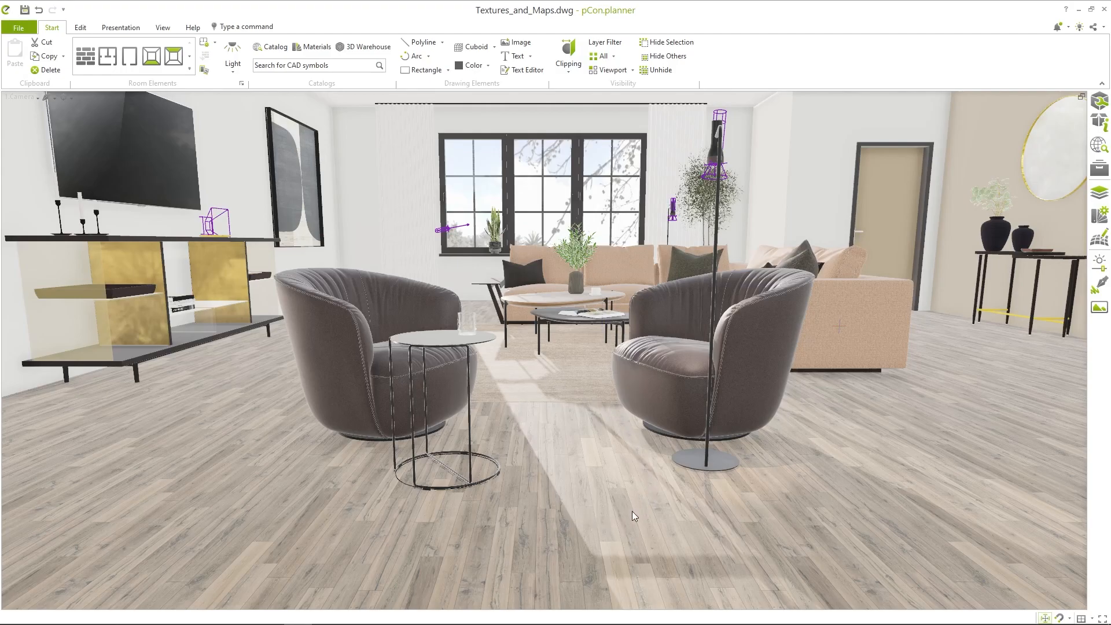
mouse_move(680, 389)
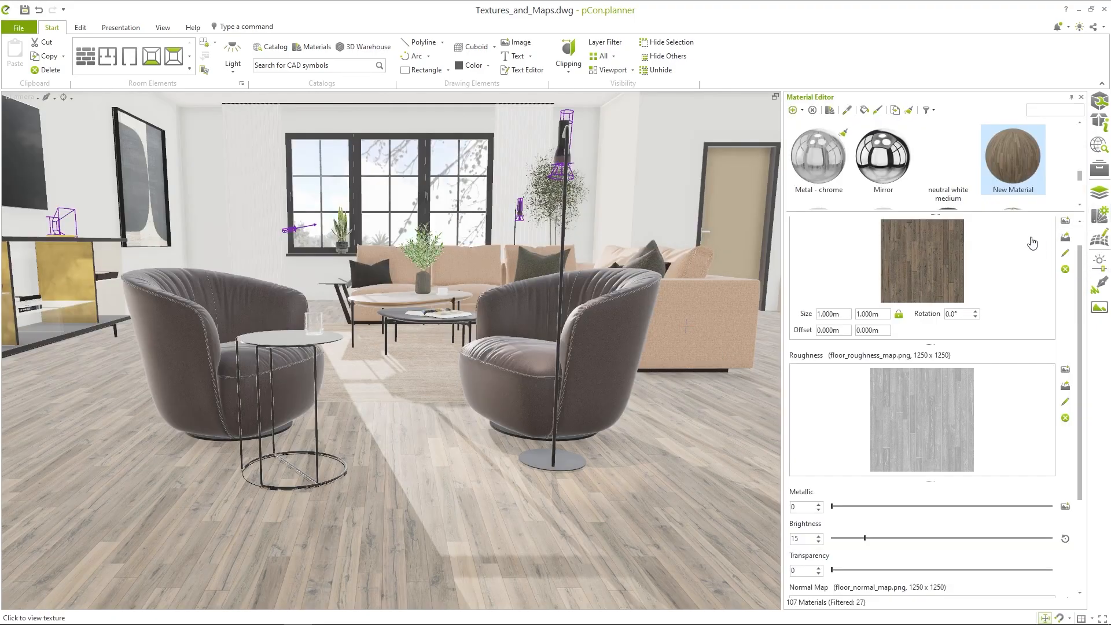
Step: Browse through the EasternGraphics Parquet catalog materials and close the catalog window
scroll("down", 3)
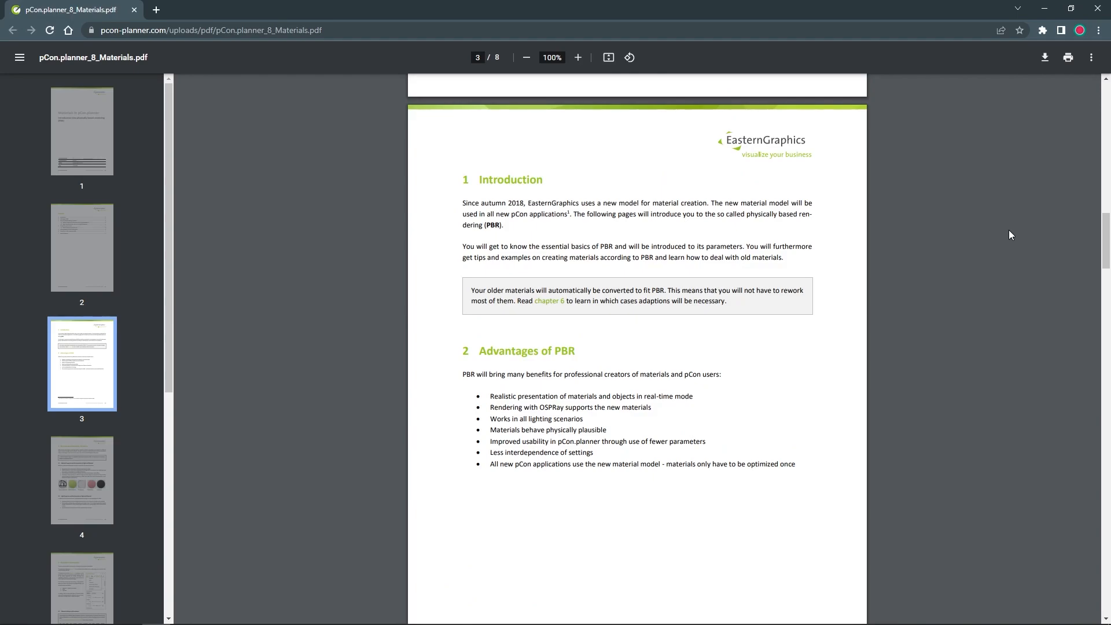
scroll("down", 3)
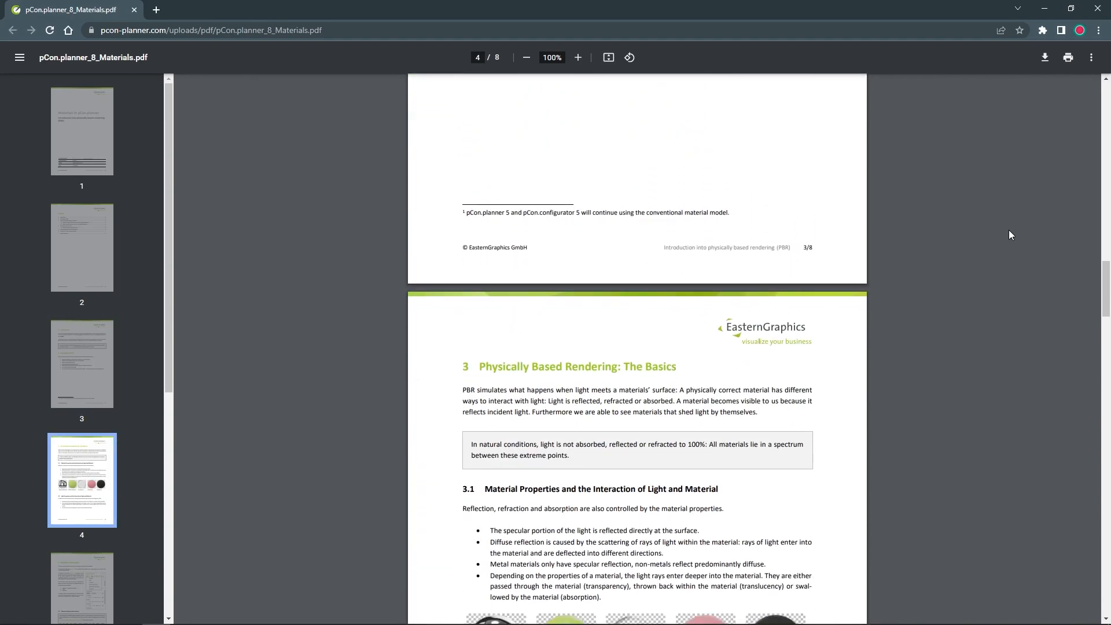
scroll("down", 3)
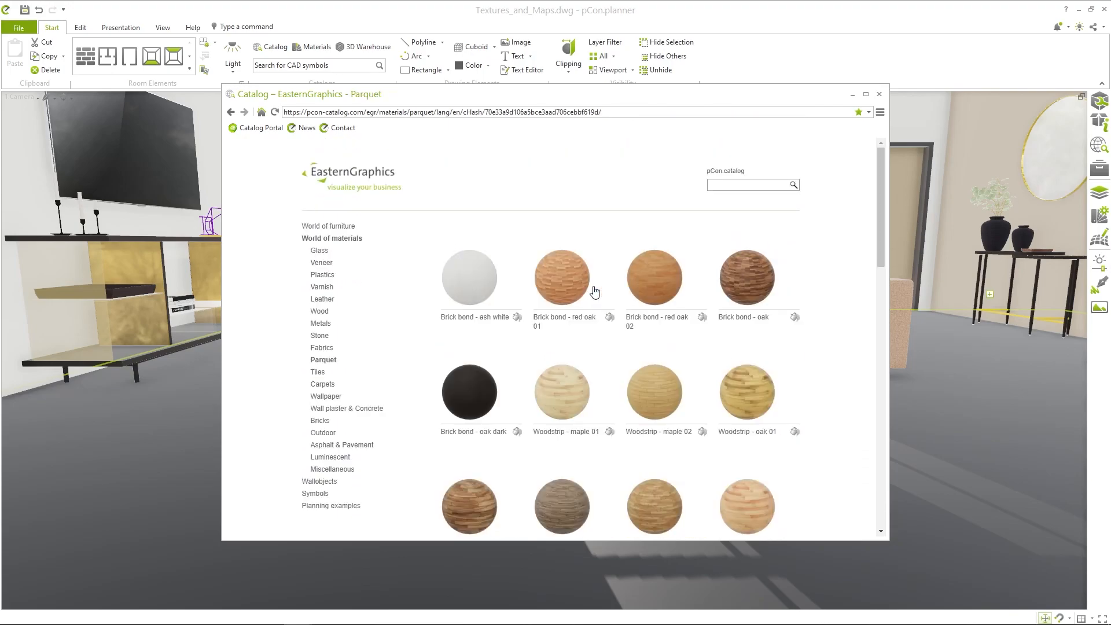
scroll("down", 3)
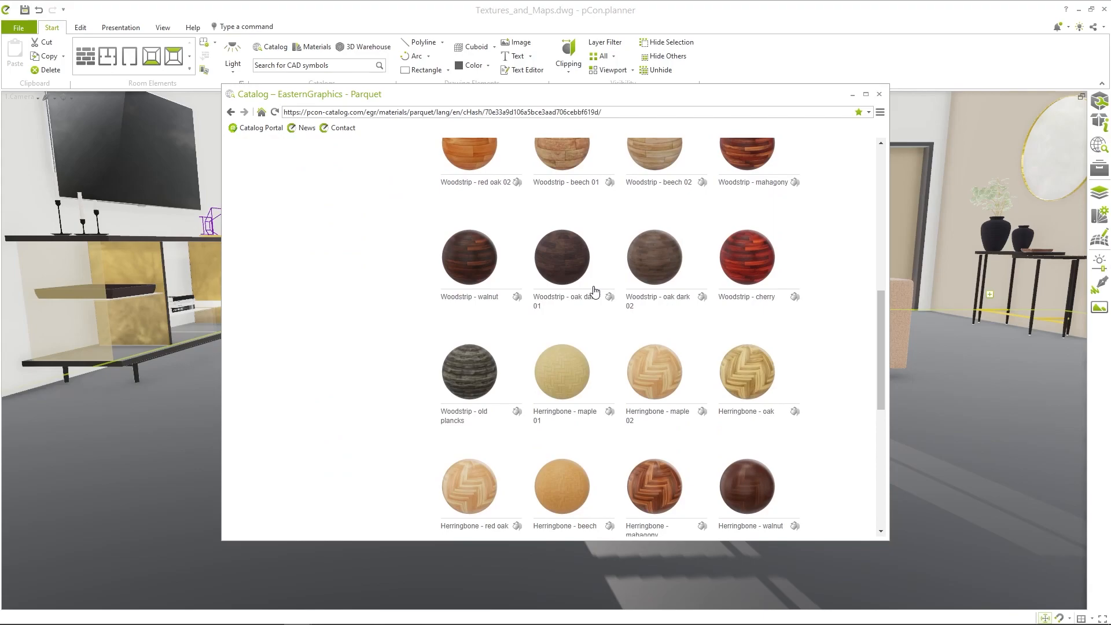
left_click(878, 93)
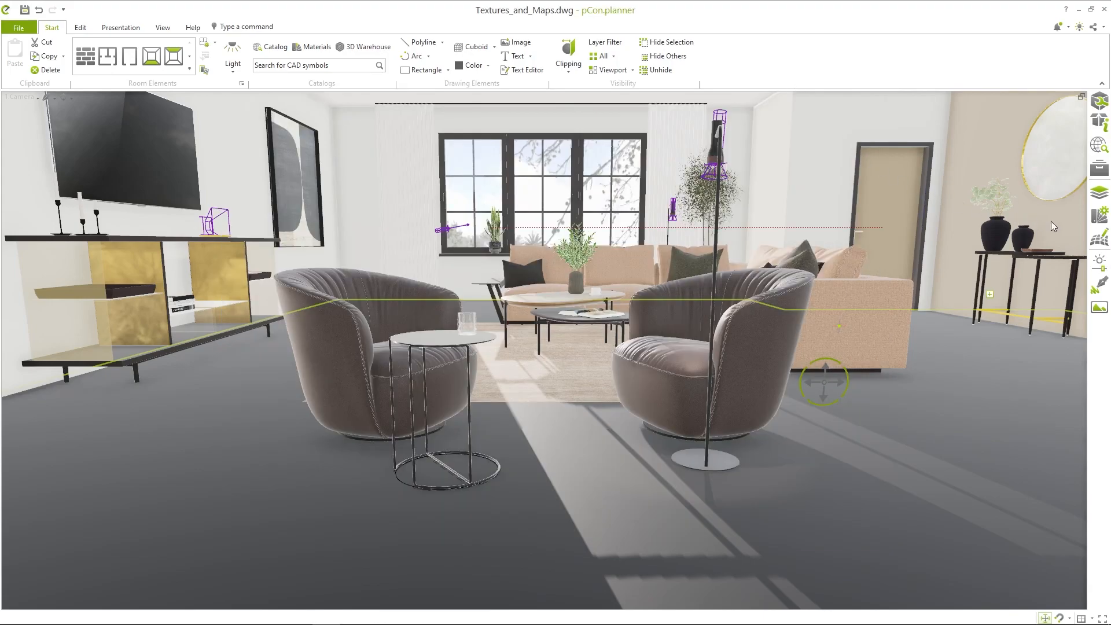
Step: Show the Standard and Extended presets for a new material in the Material Editor
left_click(315, 46)
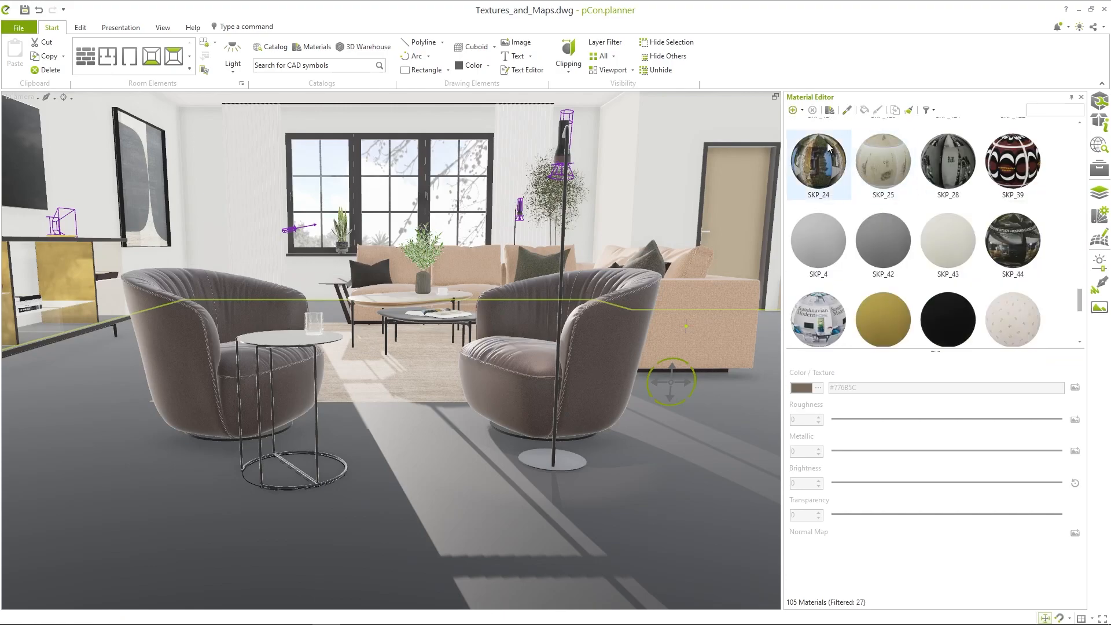
mouse_move(793, 110)
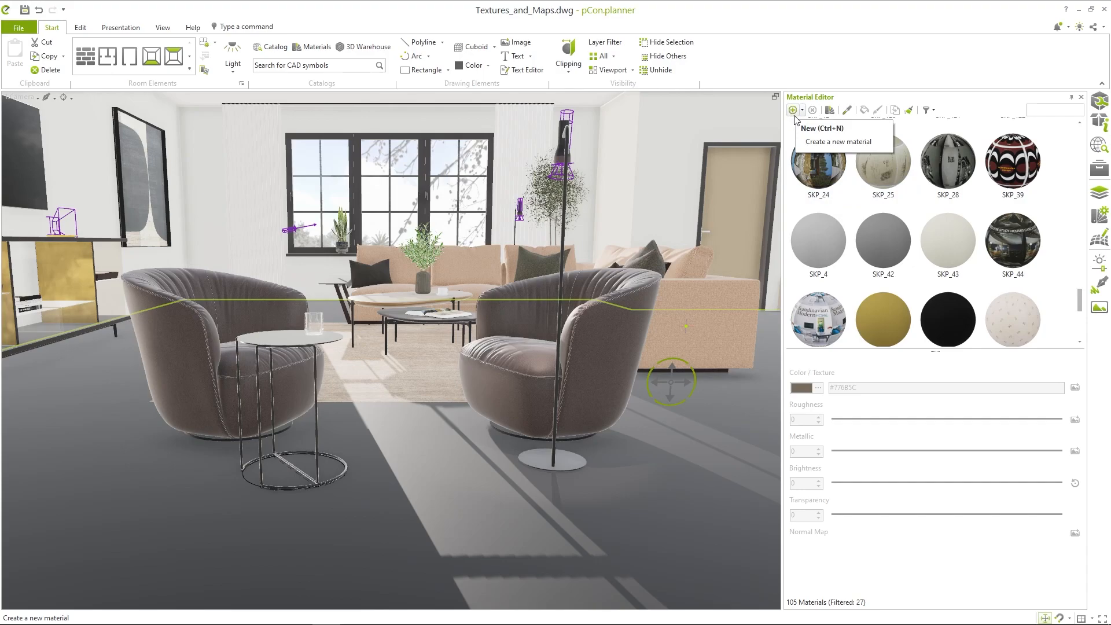
left_click(793, 110)
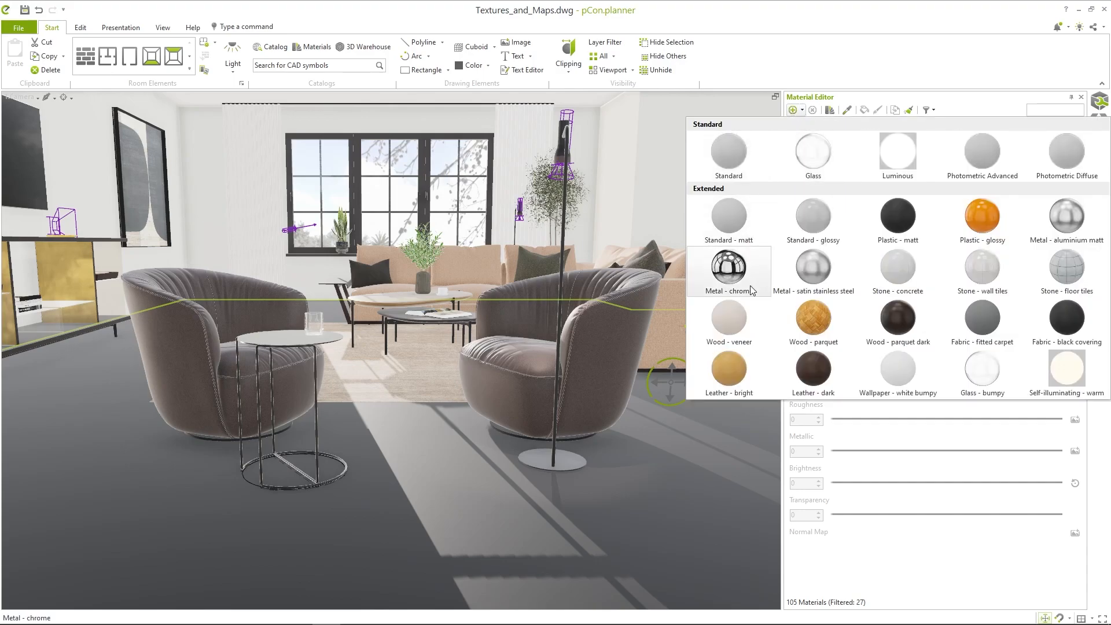
left_click(812, 323)
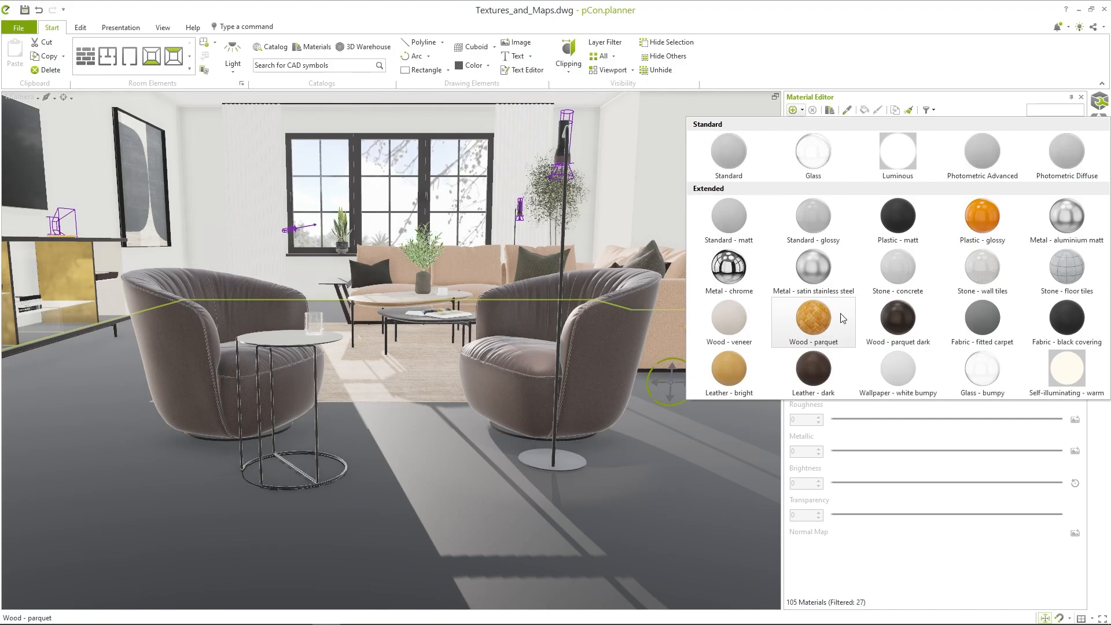
left_click(791, 110)
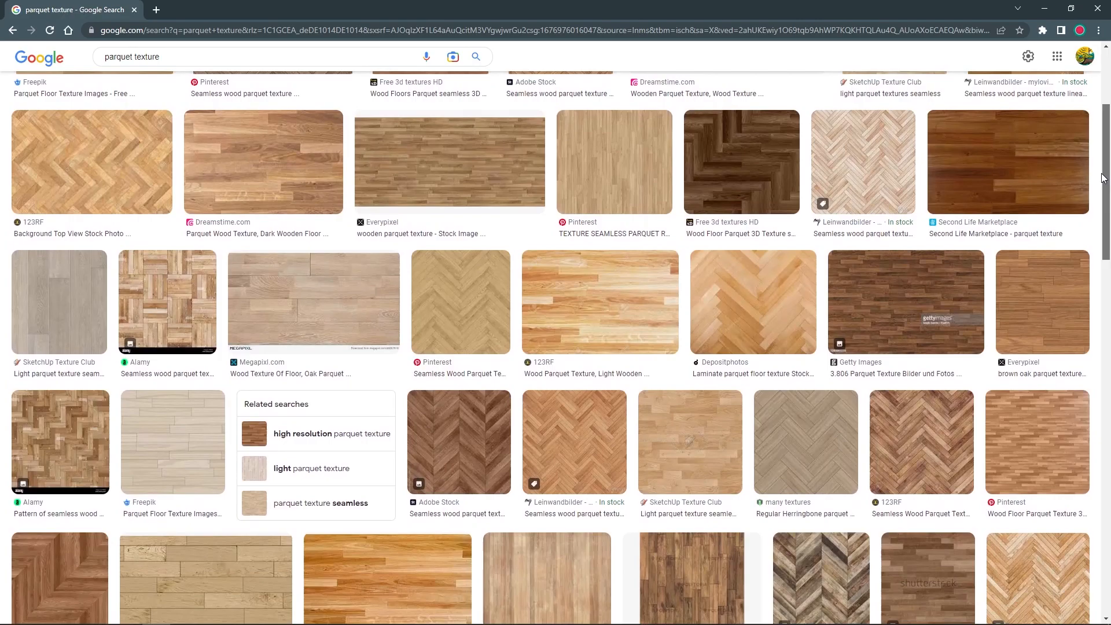
Step: Open the Hard maple parquet PBR texture 22030 result on SketchUp Texture Club
scroll("down", 3)
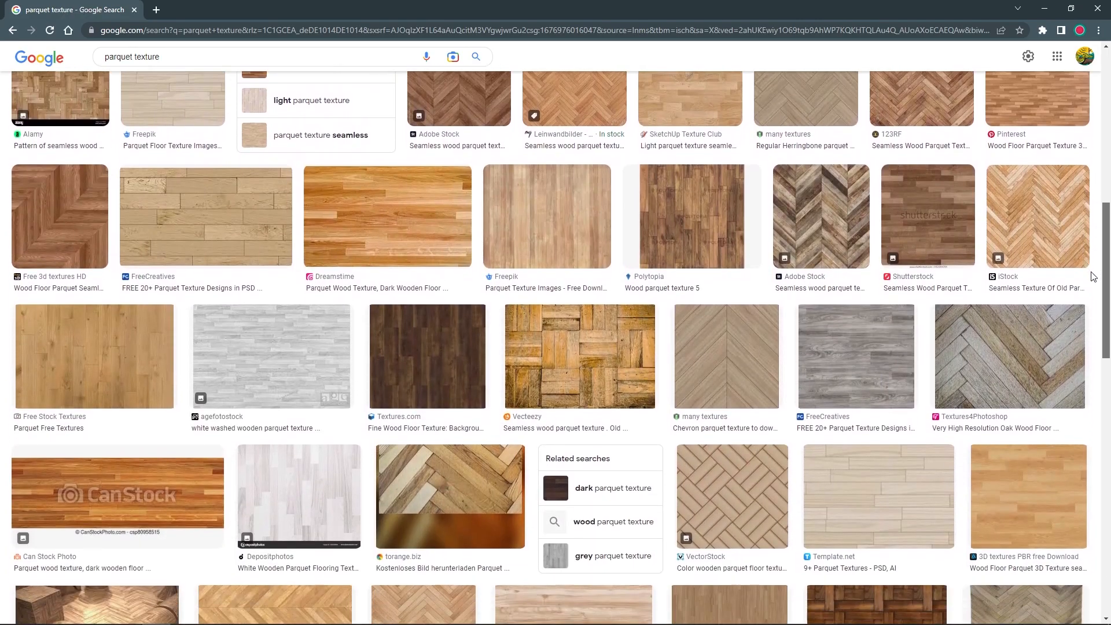
left_click(688, 98)
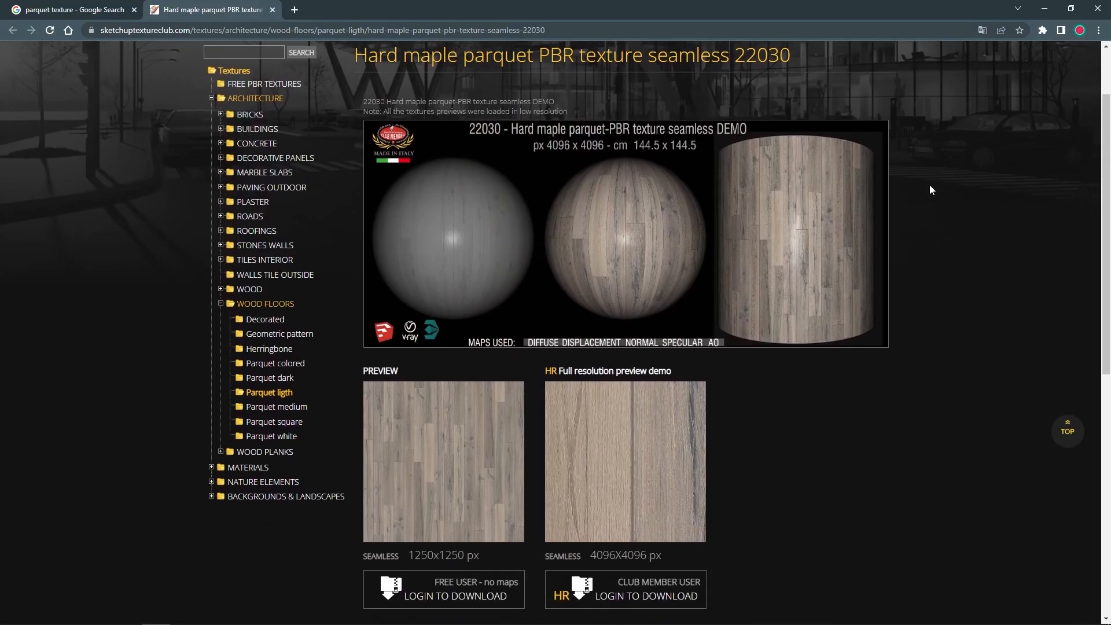
scroll("down", 3)
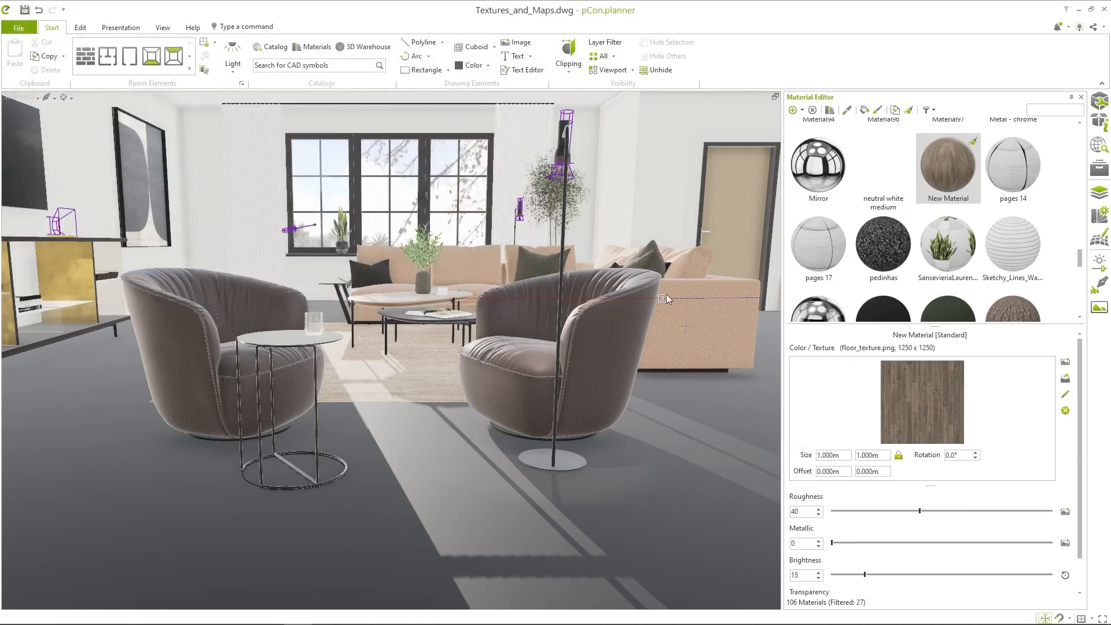
Step: Assign New Material with floor_texture.png as Color/Texture onto the living-room floor
left_click(948, 167)
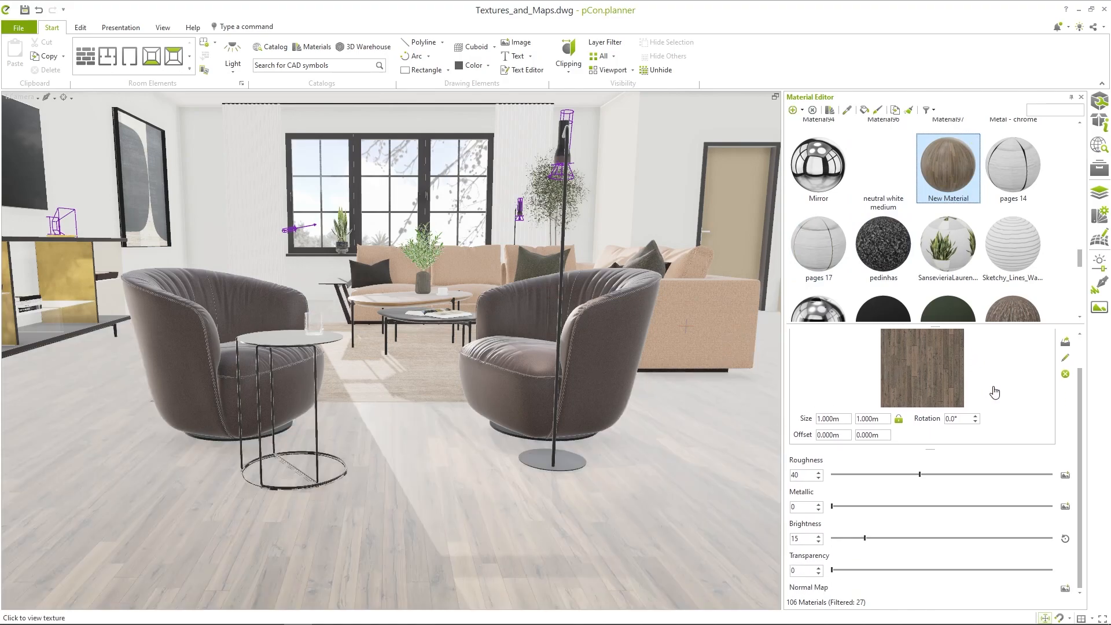
mouse_move(787, 495)
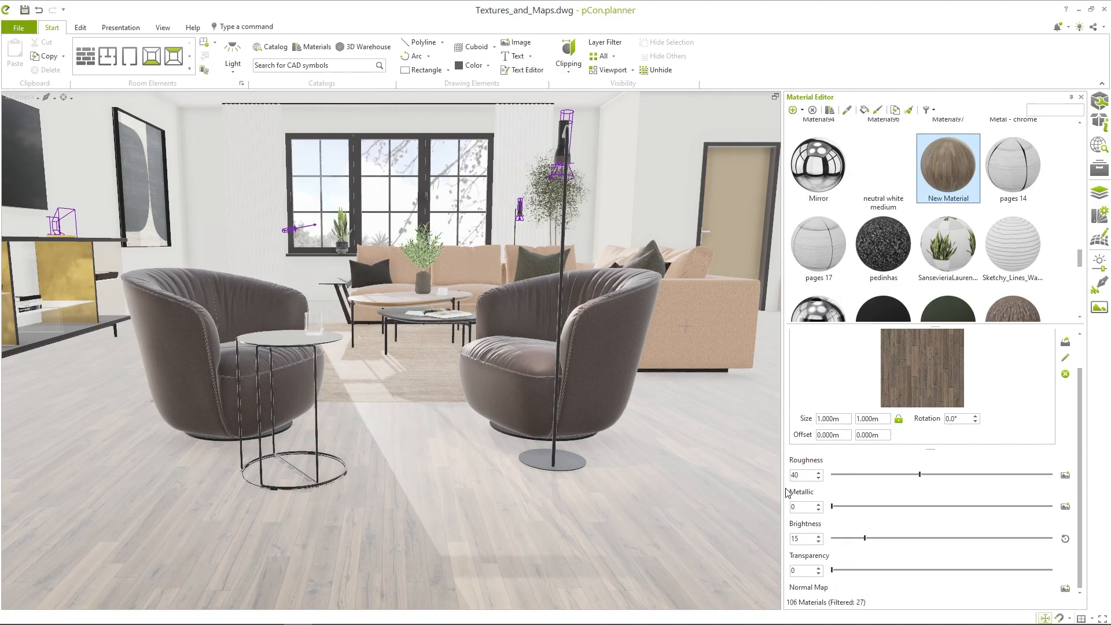
mouse_move(828, 495)
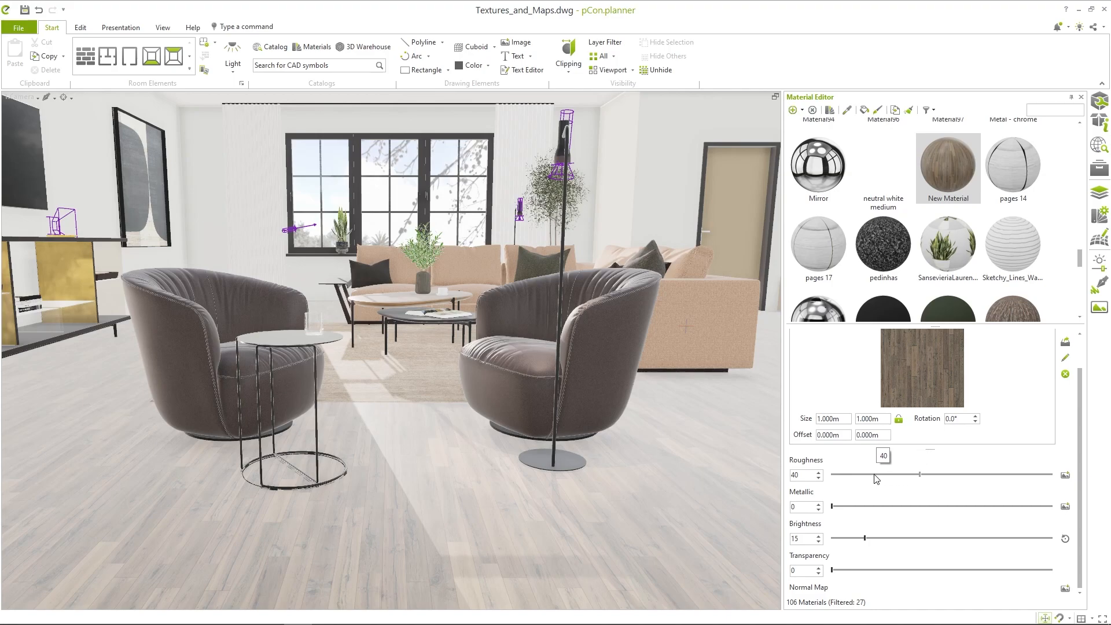
Step: Drag the New Material Roughness slider lower then higher, ending around 53
left_click_drag(919, 475, 852, 474)
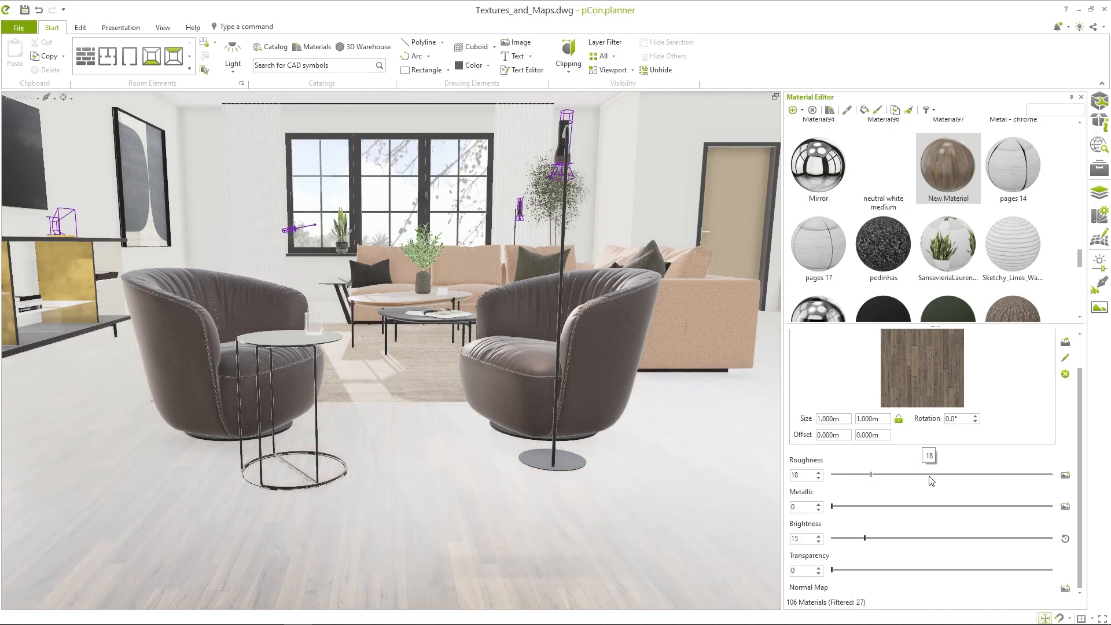
left_click_drag(873, 475, 949, 475)
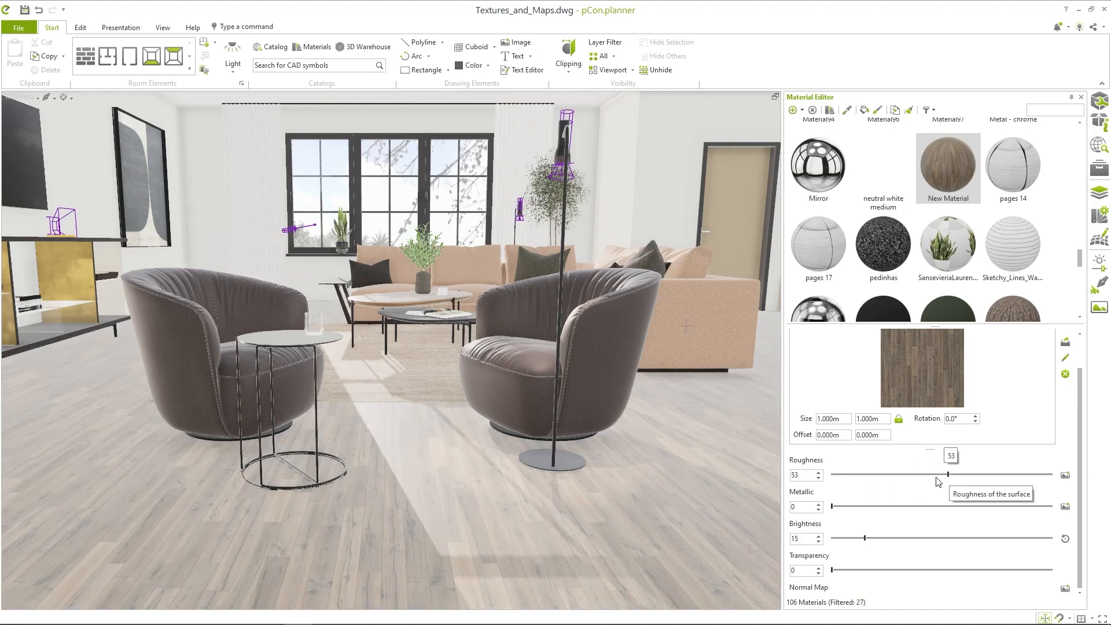
mouse_move(931, 489)
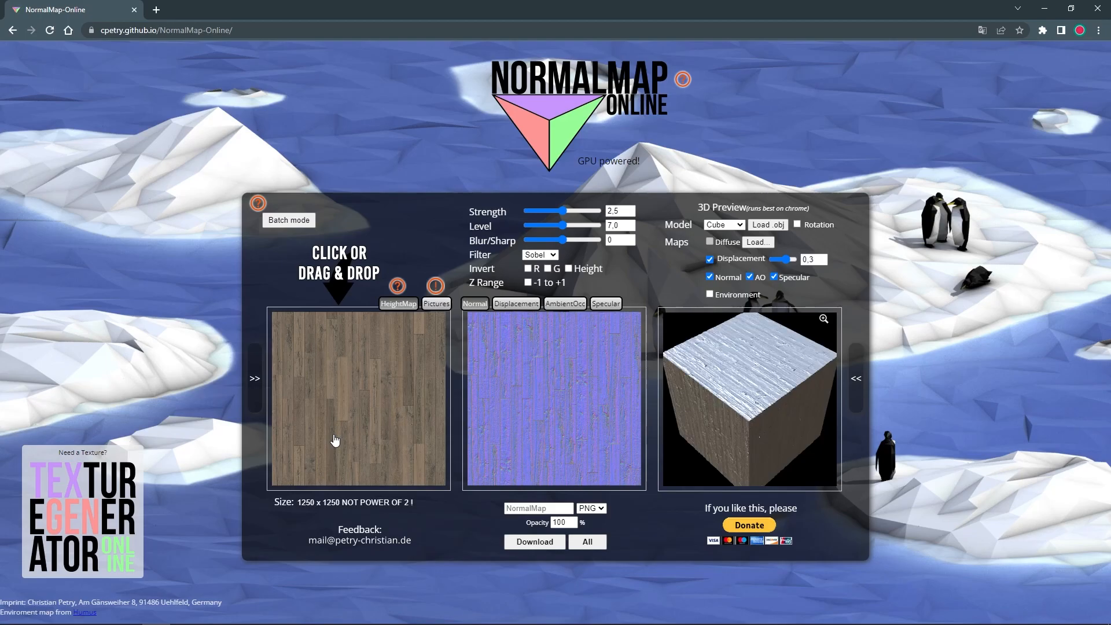
Step: Set the wood texture's normal map Strength to 0.7 and Level to 7.5
scroll("down", 3)
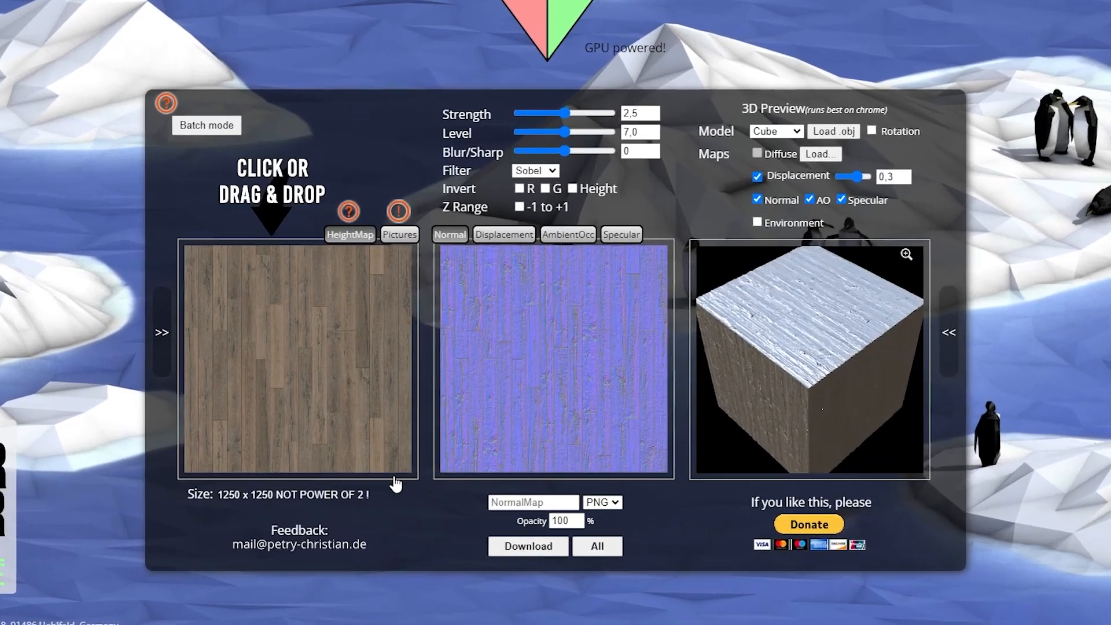
scroll("down", 3)
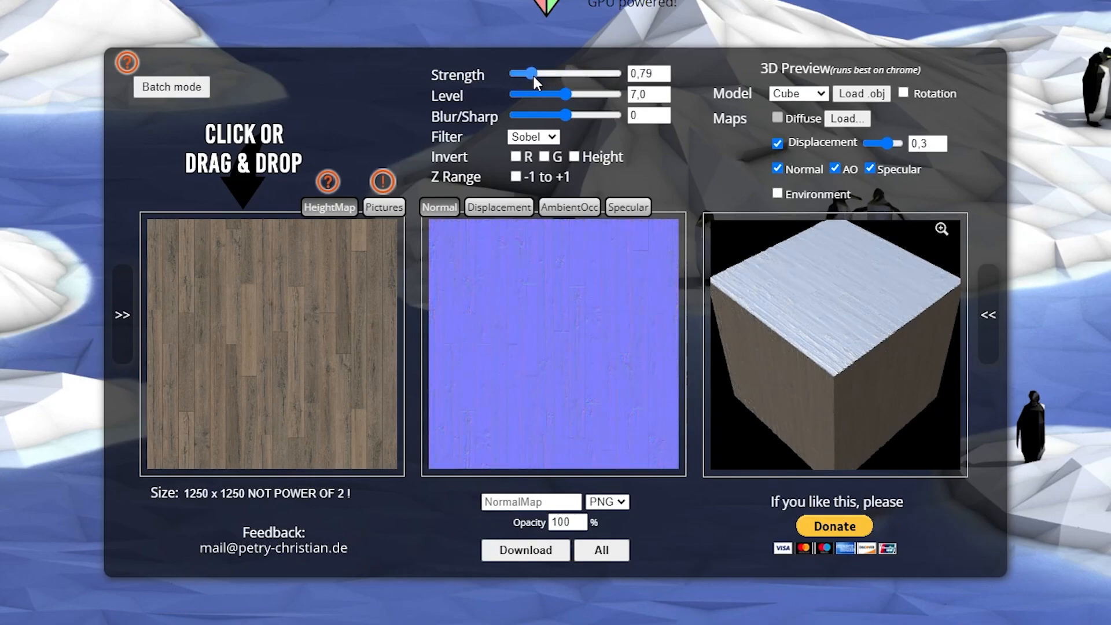
left_click_drag(541, 95, 588, 95)
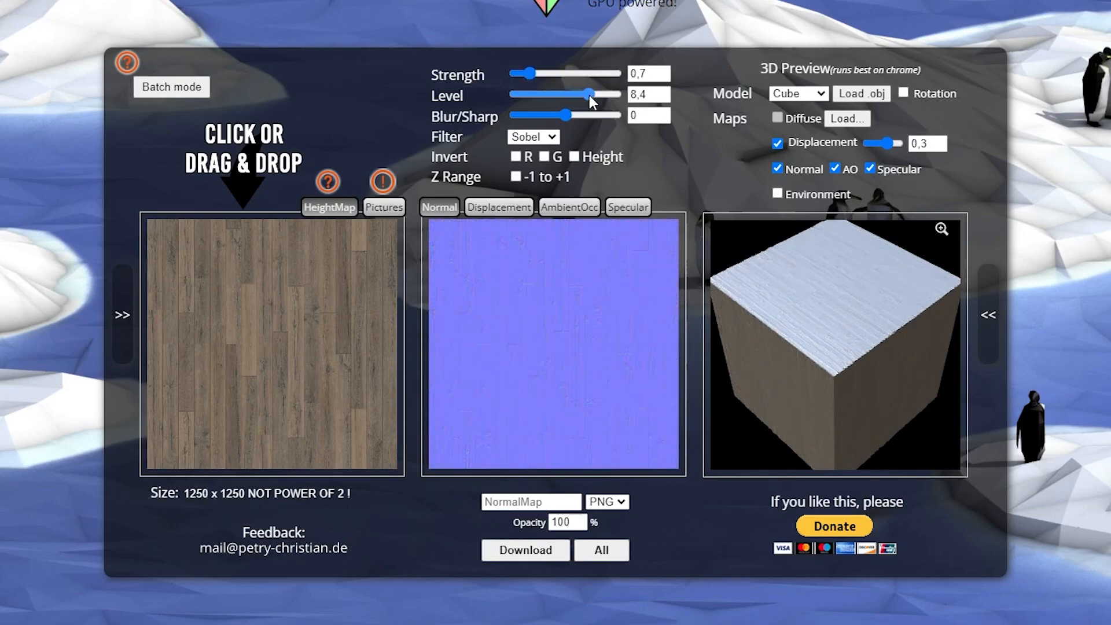
left_click_drag(590, 93, 581, 94)
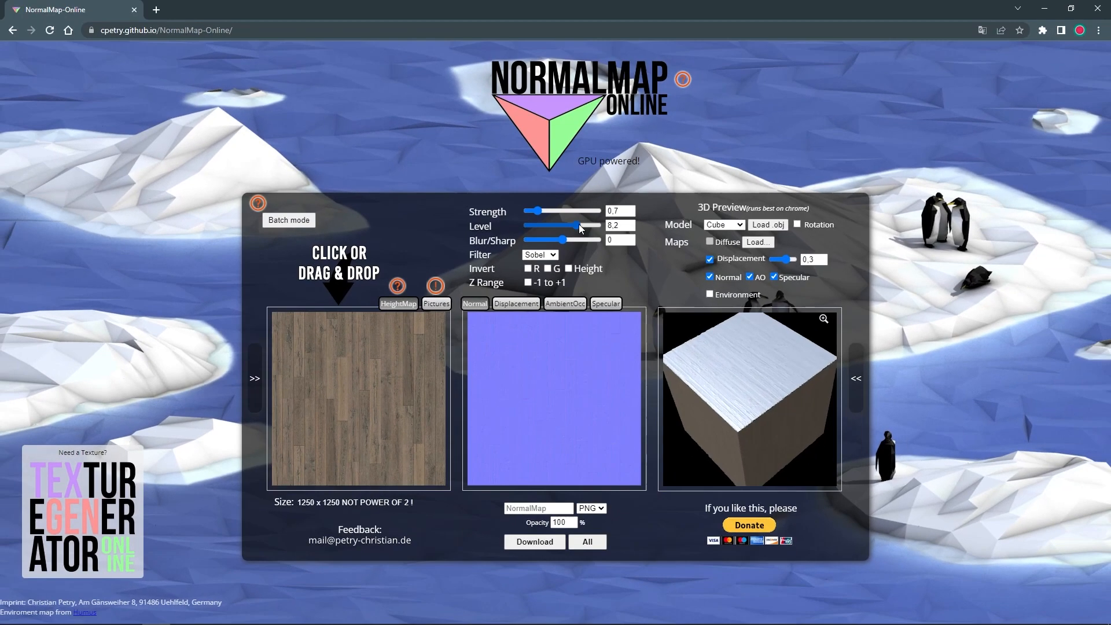
left_click_drag(578, 226, 573, 225)
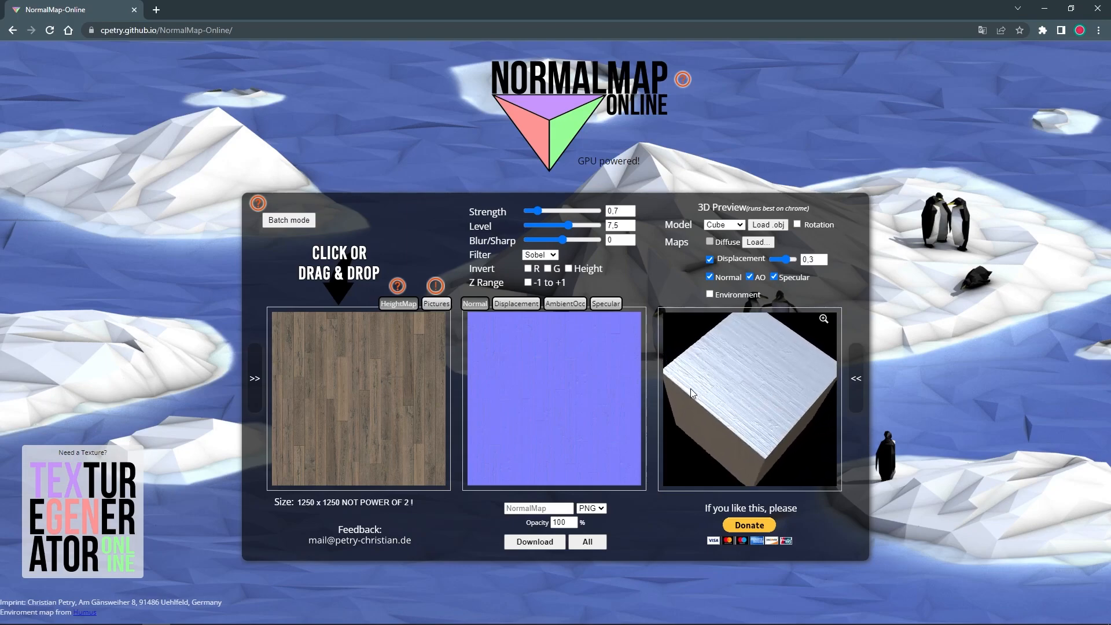
Step: Switch to the Specular map of the wood texture and lower its Strength slider
left_click(604, 303)
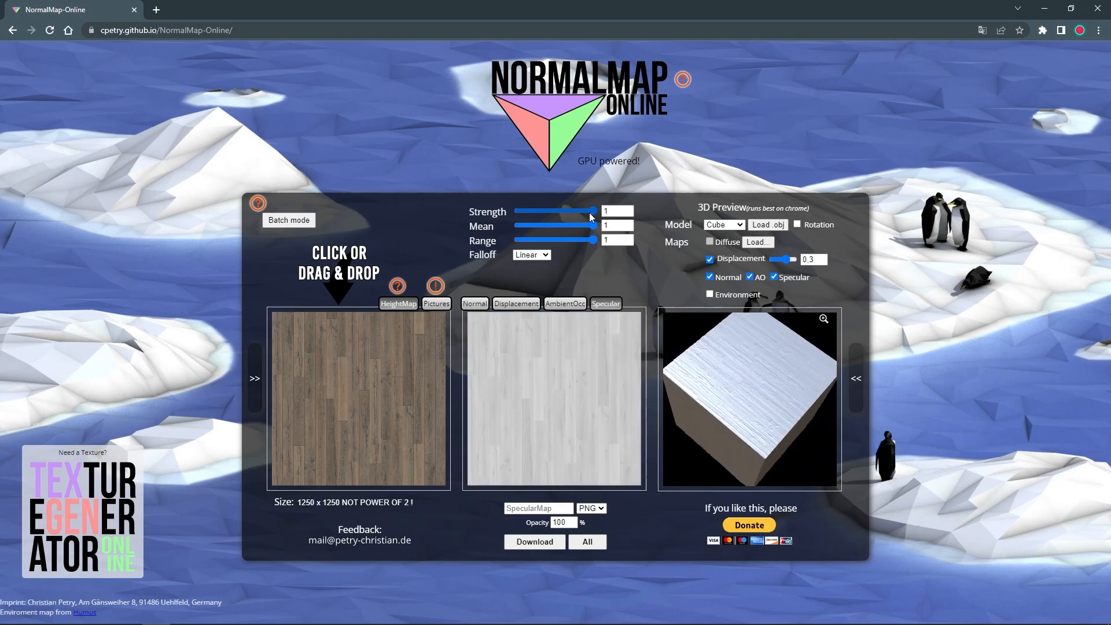
left_click_drag(595, 226, 567, 226)
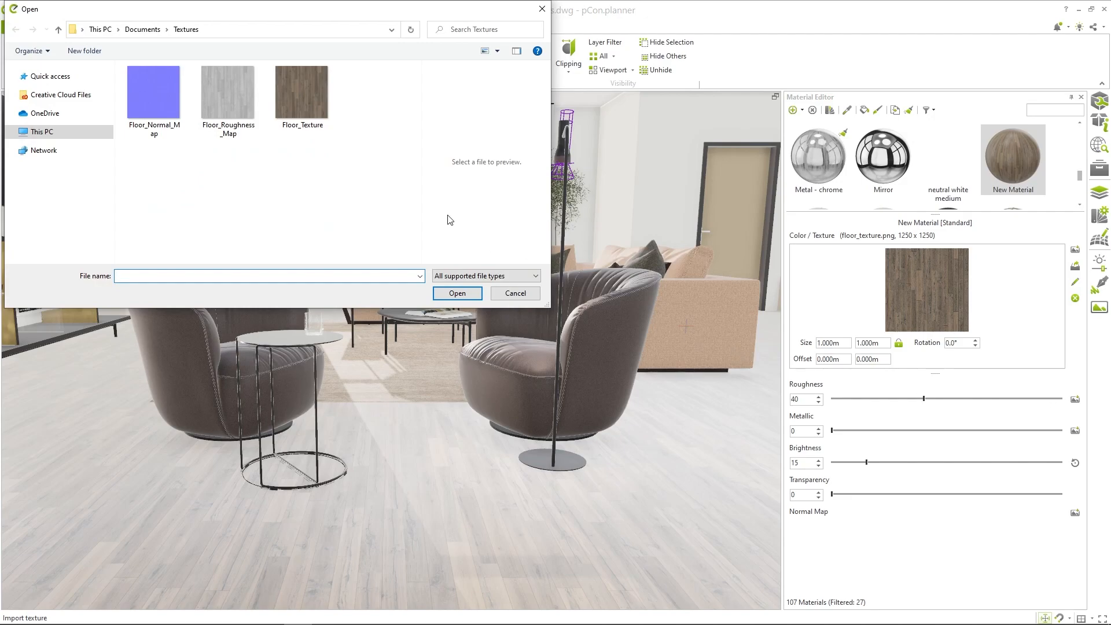
Step: Load Floor_Roughness_Map from the Textures folder as the floor material's roughness texture
left_click(228, 93)
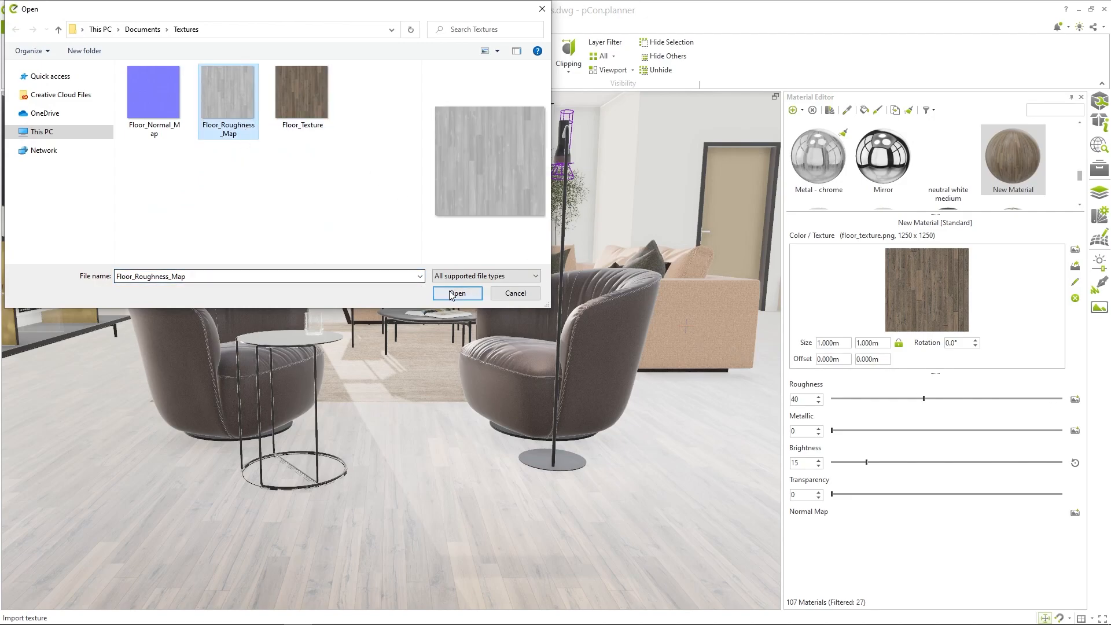
left_click(456, 292)
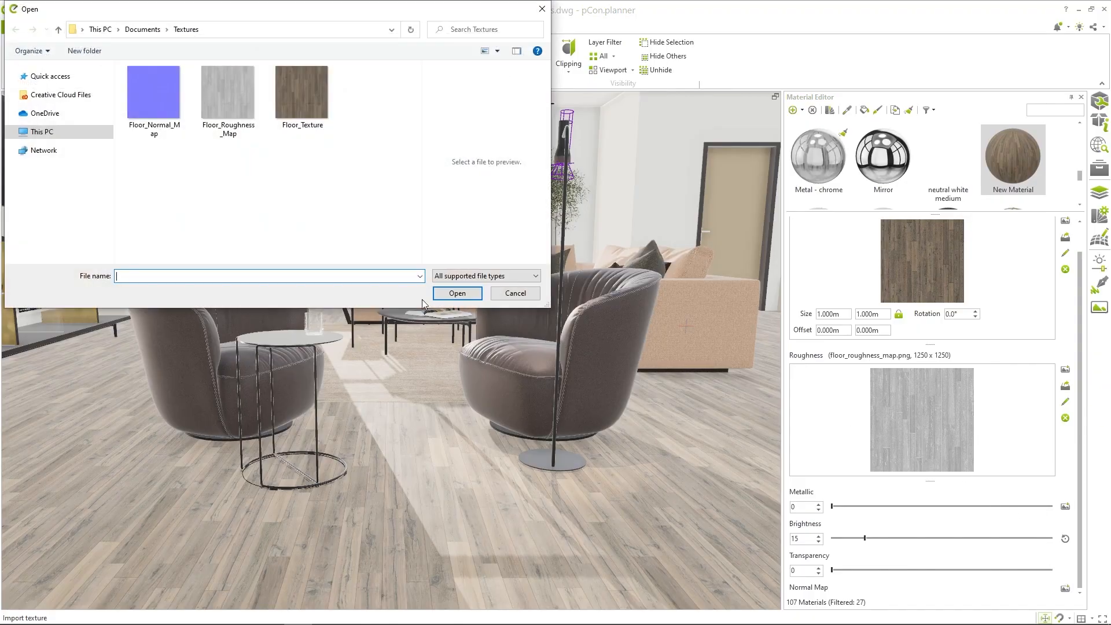
Step: Load Floor_Normal_Map as the floor material's normal map texture
left_click(152, 93)
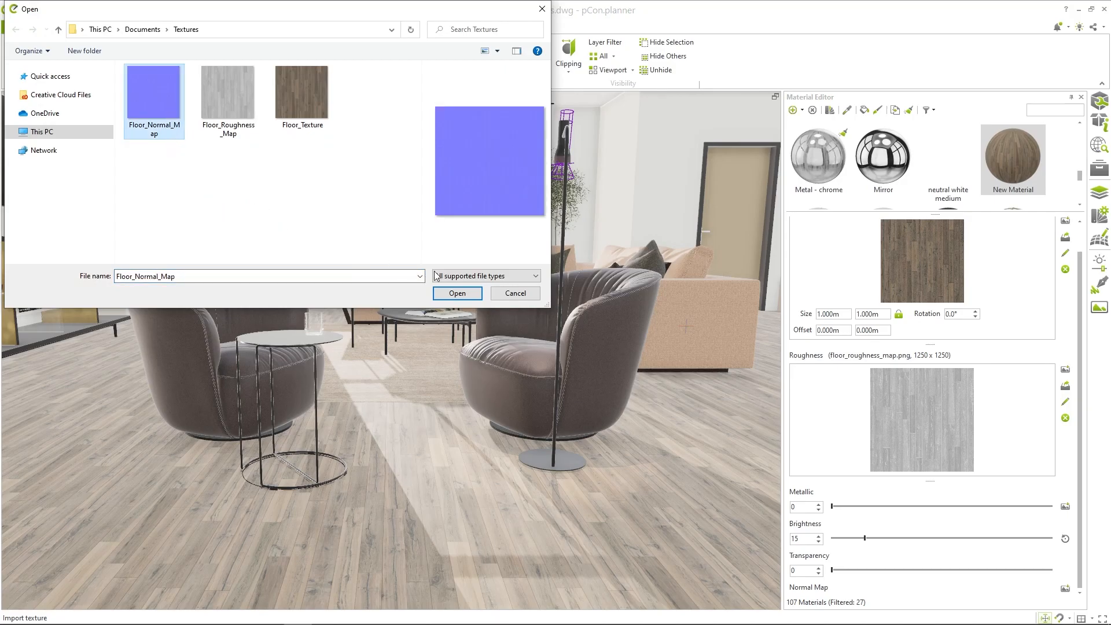
left_click(456, 293)
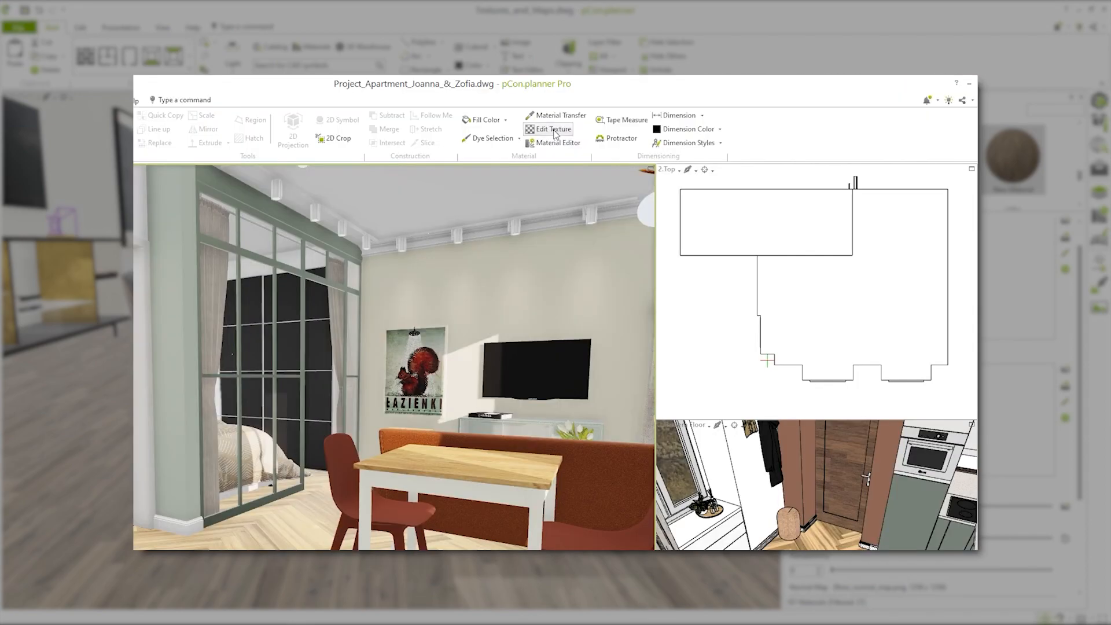
Step: Start Edit Texture from the ribbon's Material group for the herringbone floor
left_click(551, 128)
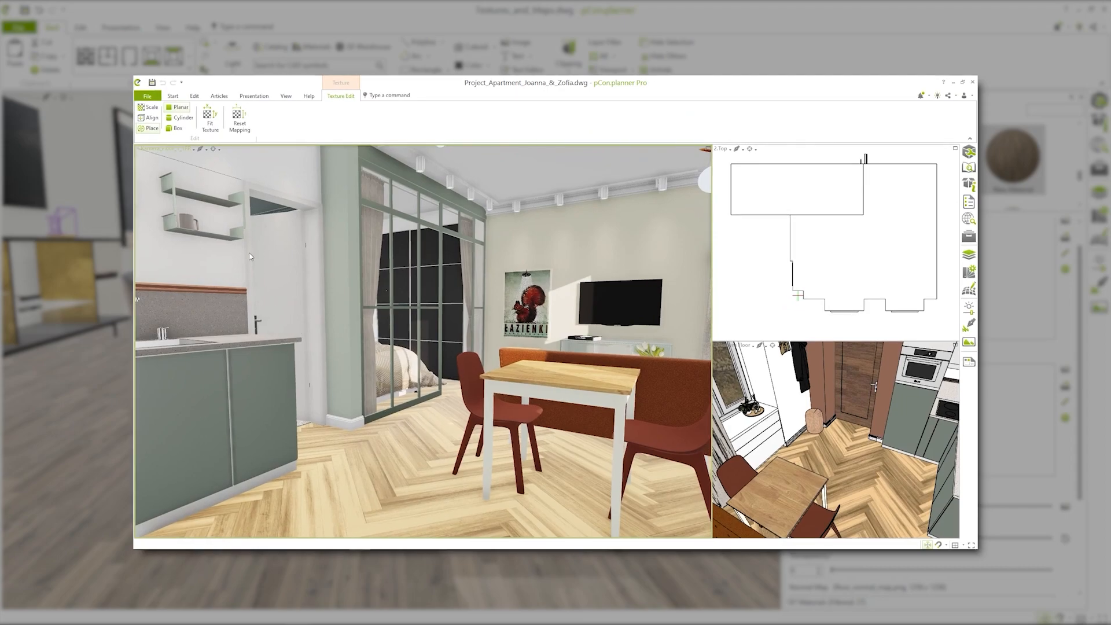